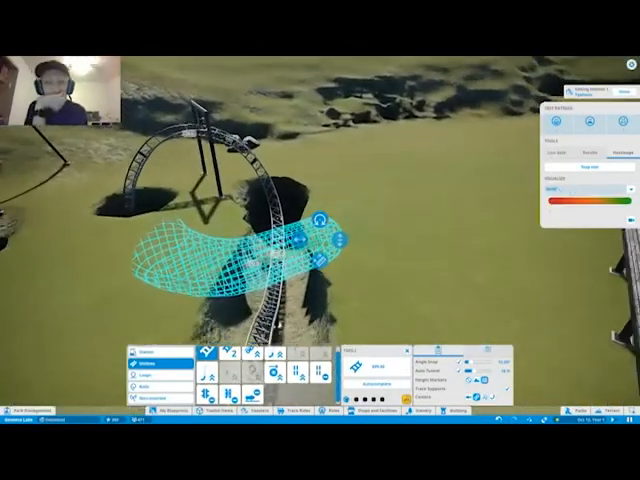
- Run the ride test so the track is coloured red to green, then open the Visualize rating choices
click(580, 190)
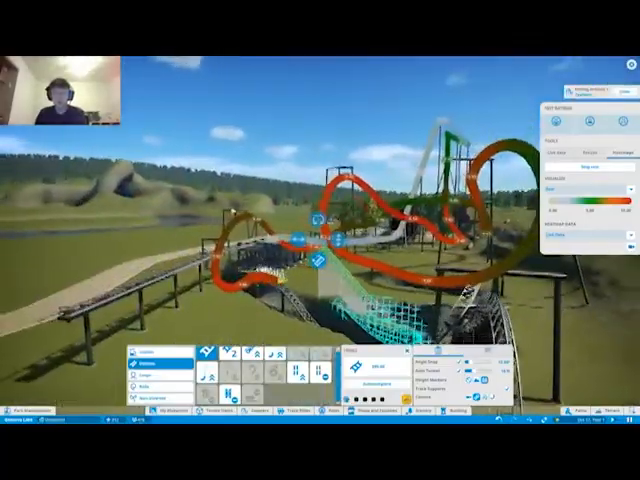
click(575, 188)
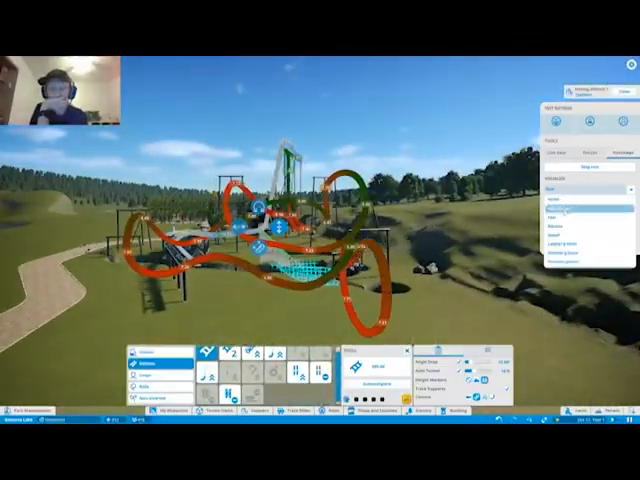